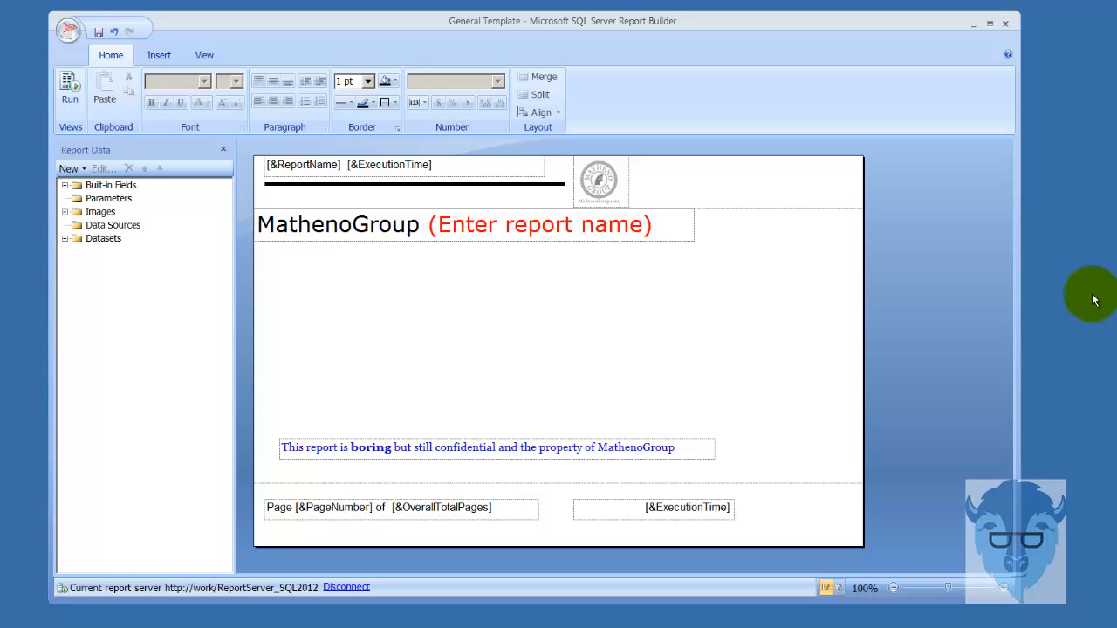
{"action": "mouse_move", "coordinate": [1089, 330]}
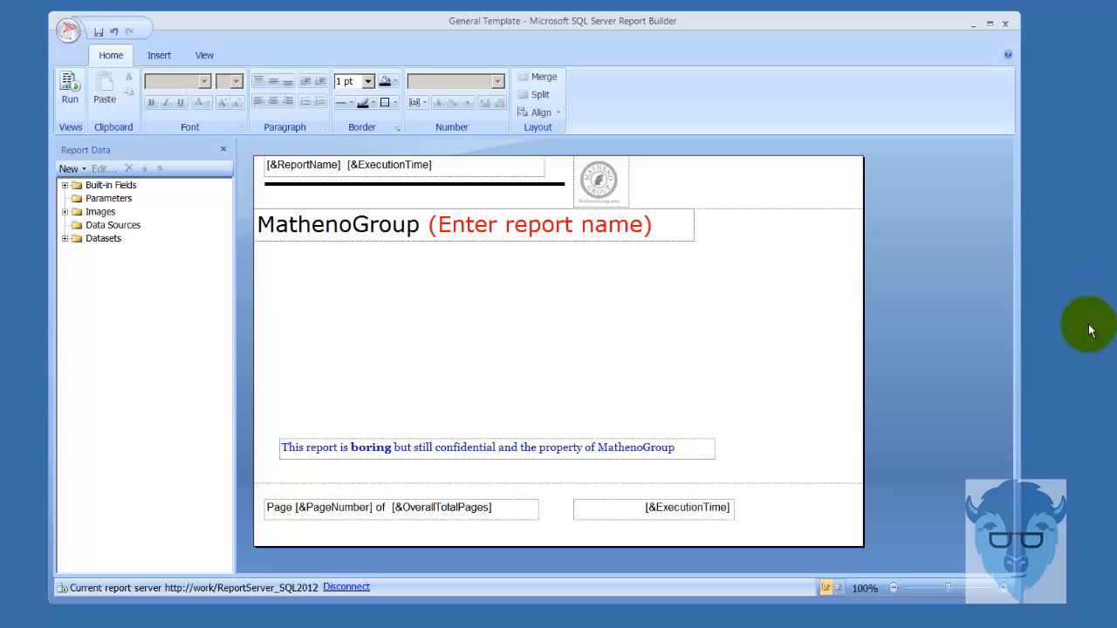
{"action": "mouse_move", "coordinate": [1100, 339]}
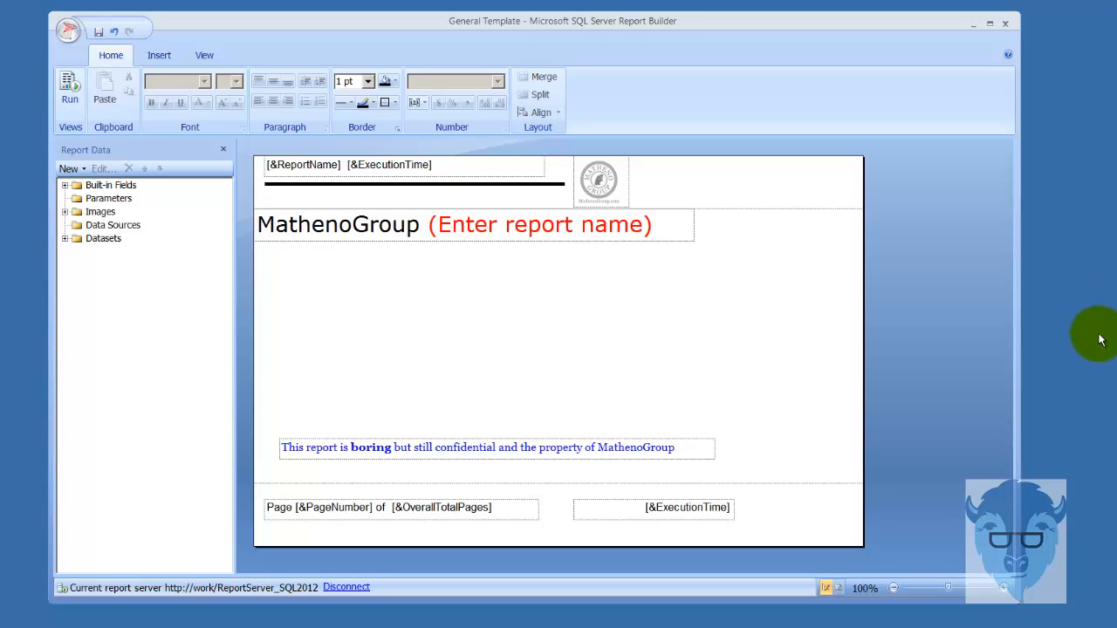
{"action": "mouse_move", "coordinate": [1079, 351]}
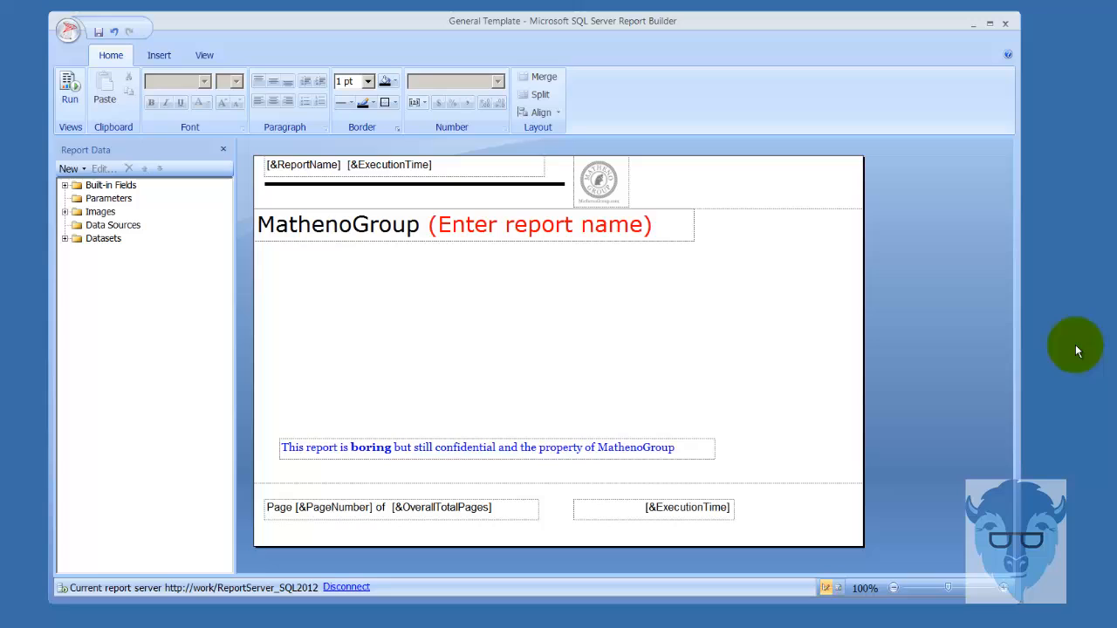
{"action": "mouse_move", "coordinate": [1079, 360]}
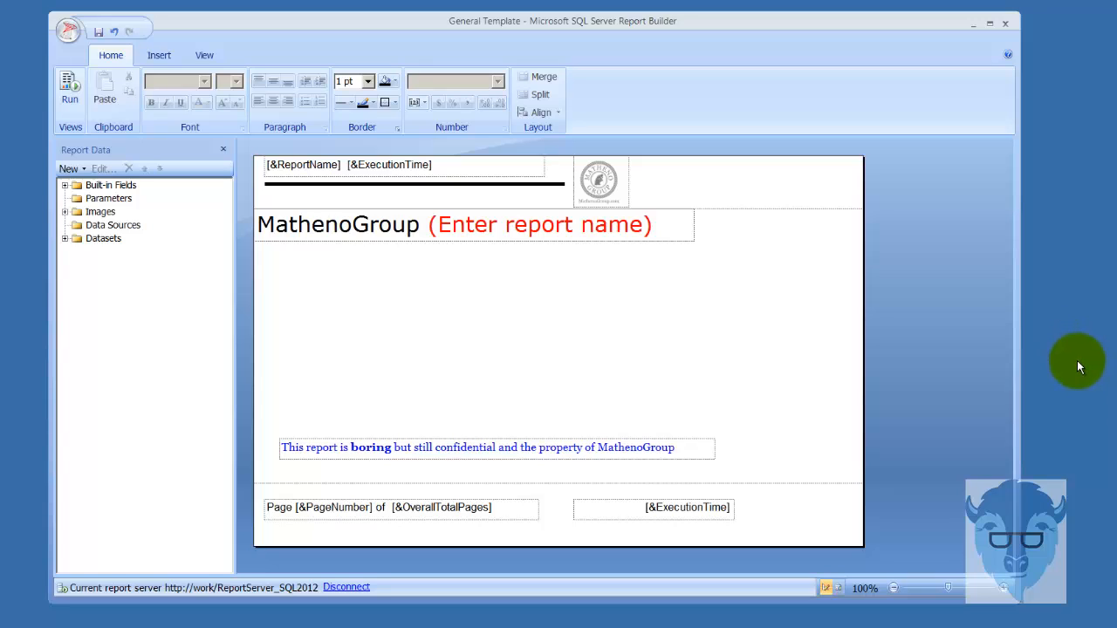
{"action": "mouse_move", "coordinate": [1103, 384]}
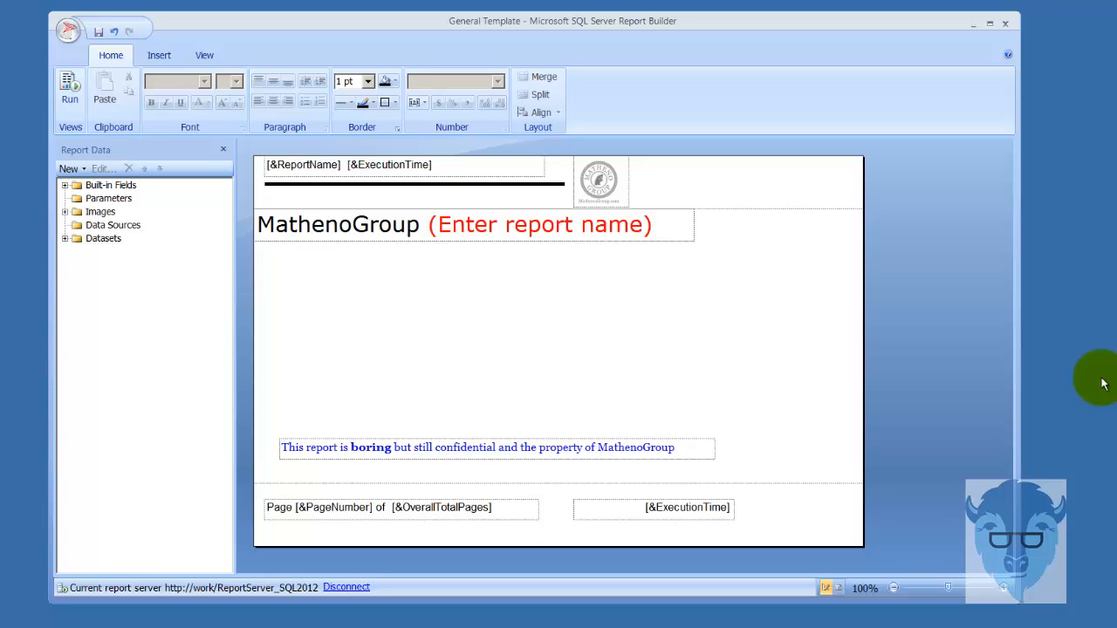
{"action": "mouse_move", "coordinate": [1084, 391]}
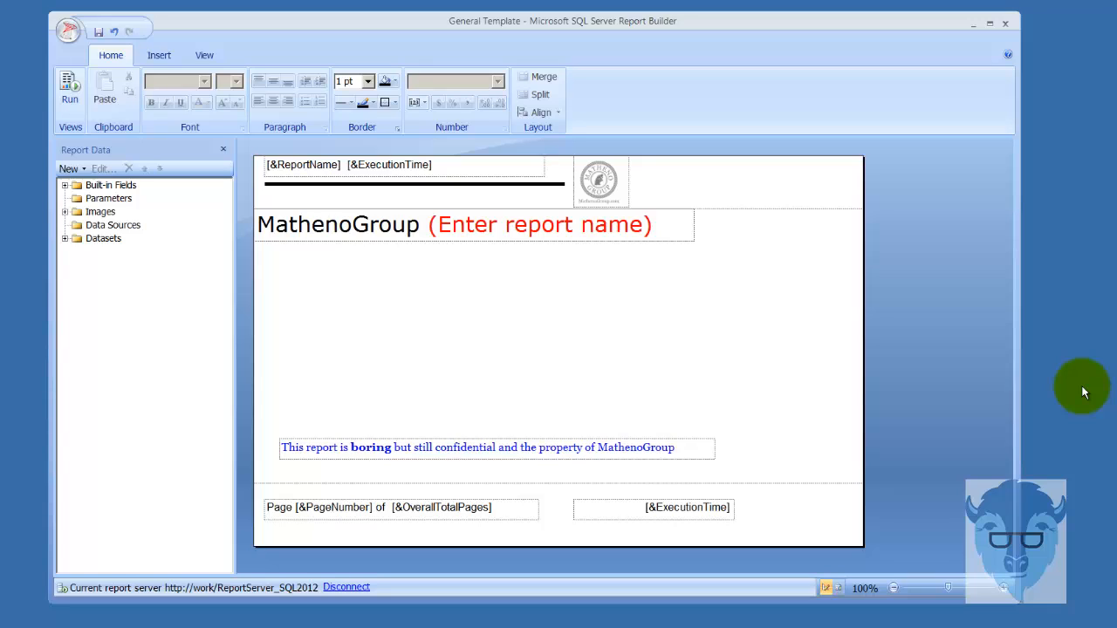
{"action": "mouse_move", "coordinate": [1058, 395]}
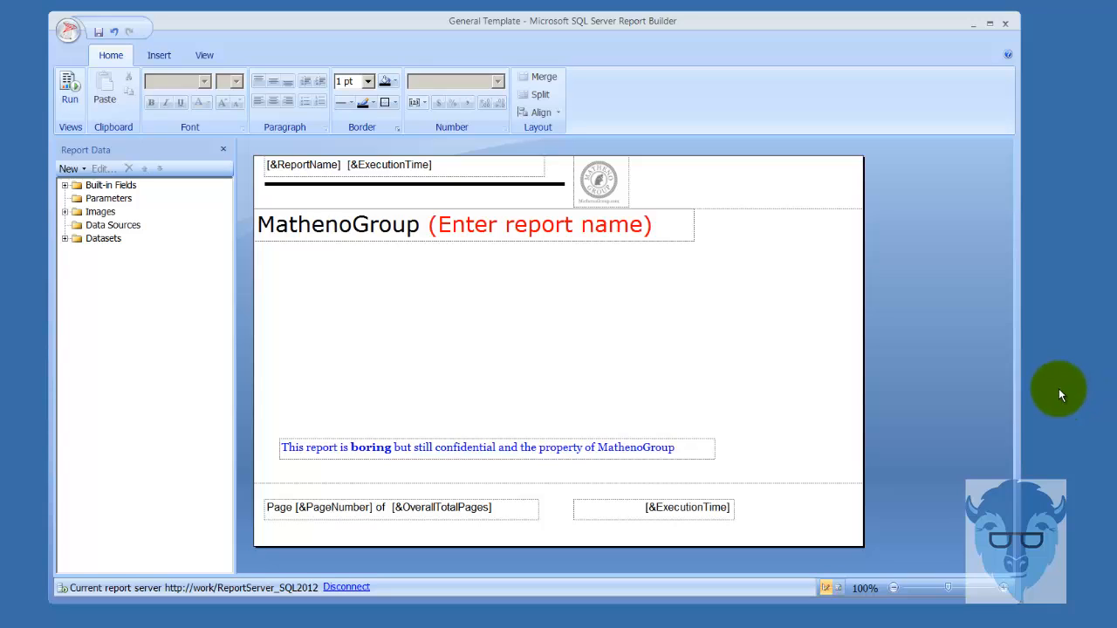
{"action": "mouse_move", "coordinate": [1026, 387]}
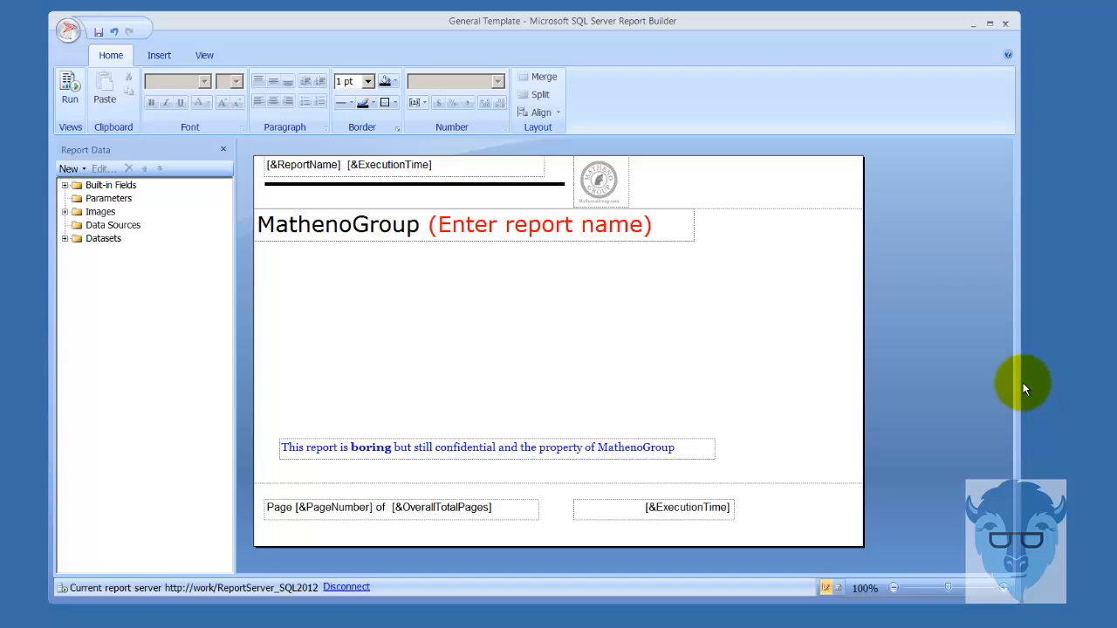
{"action": "mouse_move", "coordinate": [509, 283]}
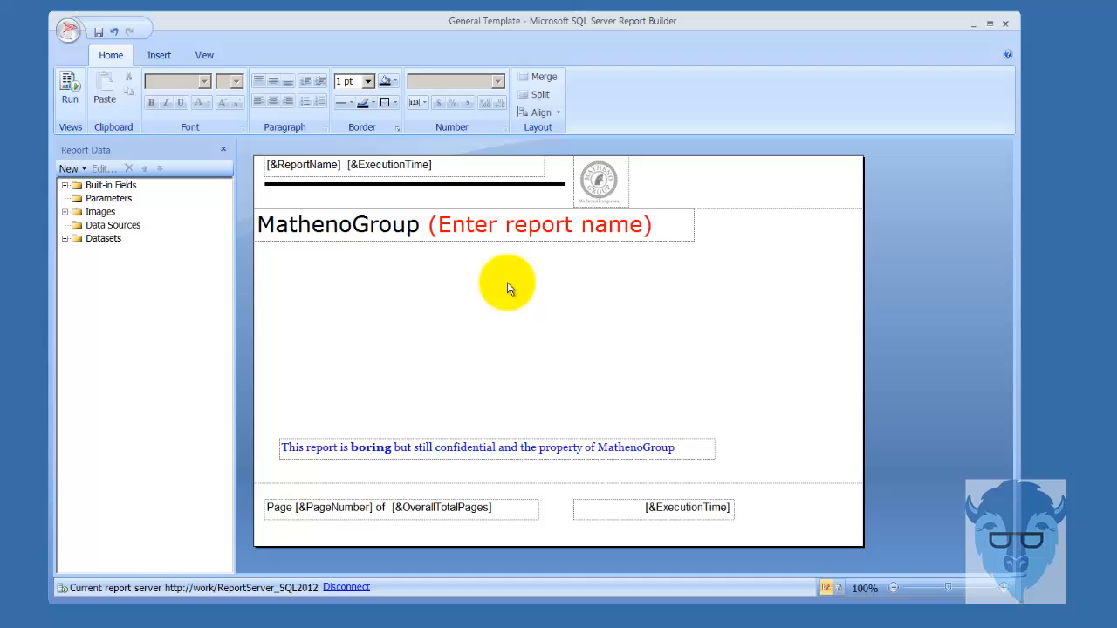
{"action": "mouse_move", "coordinate": [412, 321]}
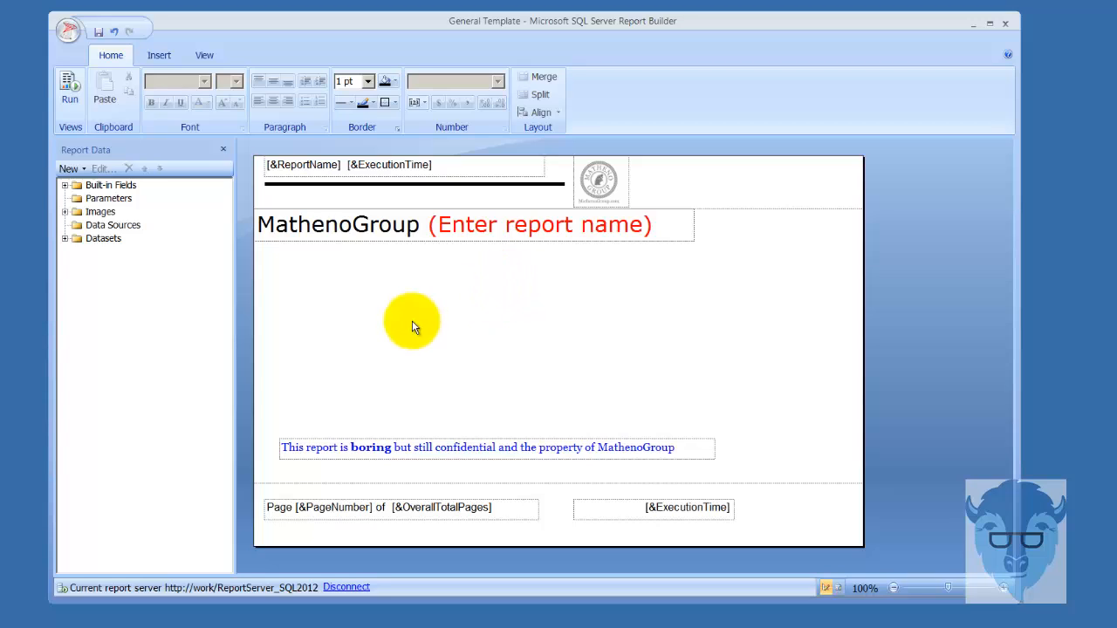
{"action": "mouse_move", "coordinate": [380, 375]}
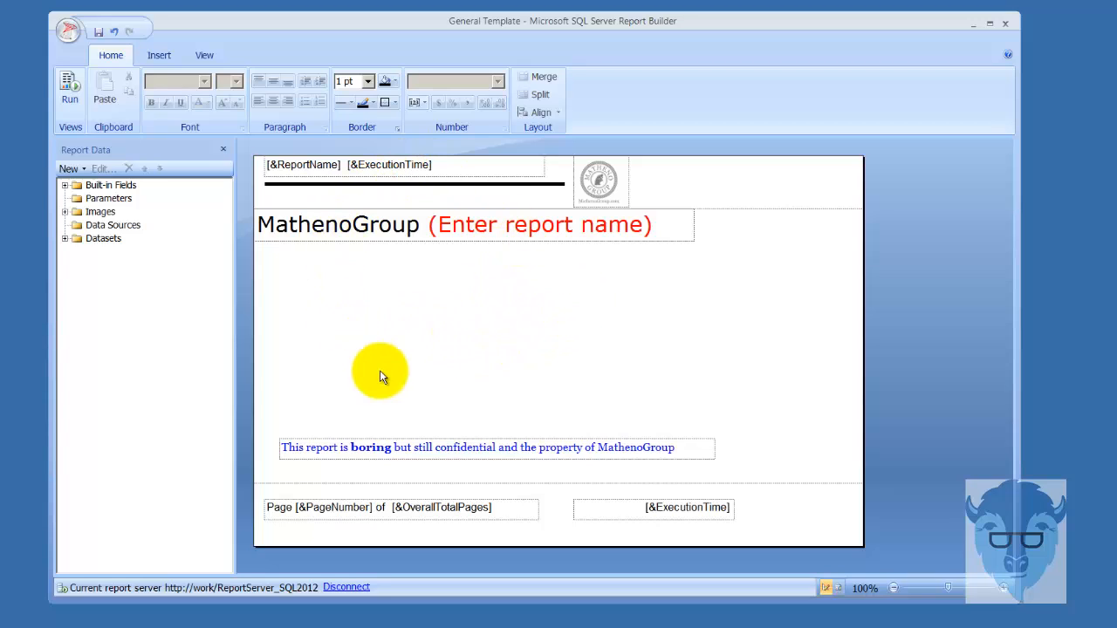
{"action": "mouse_move", "coordinate": [505, 329]}
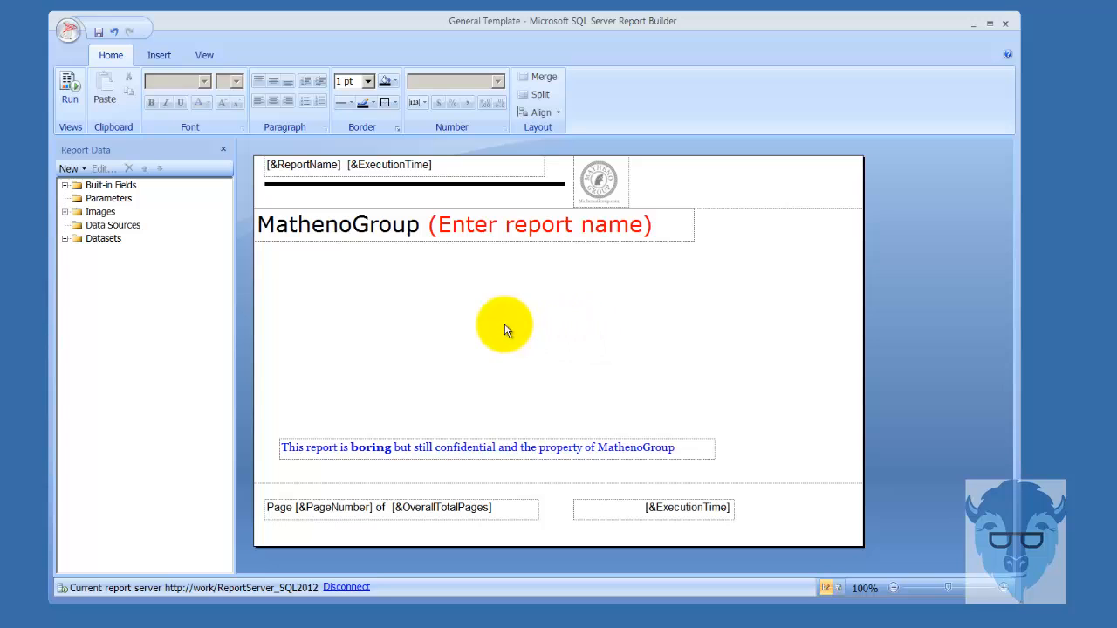
{"action": "mouse_move", "coordinate": [400, 322]}
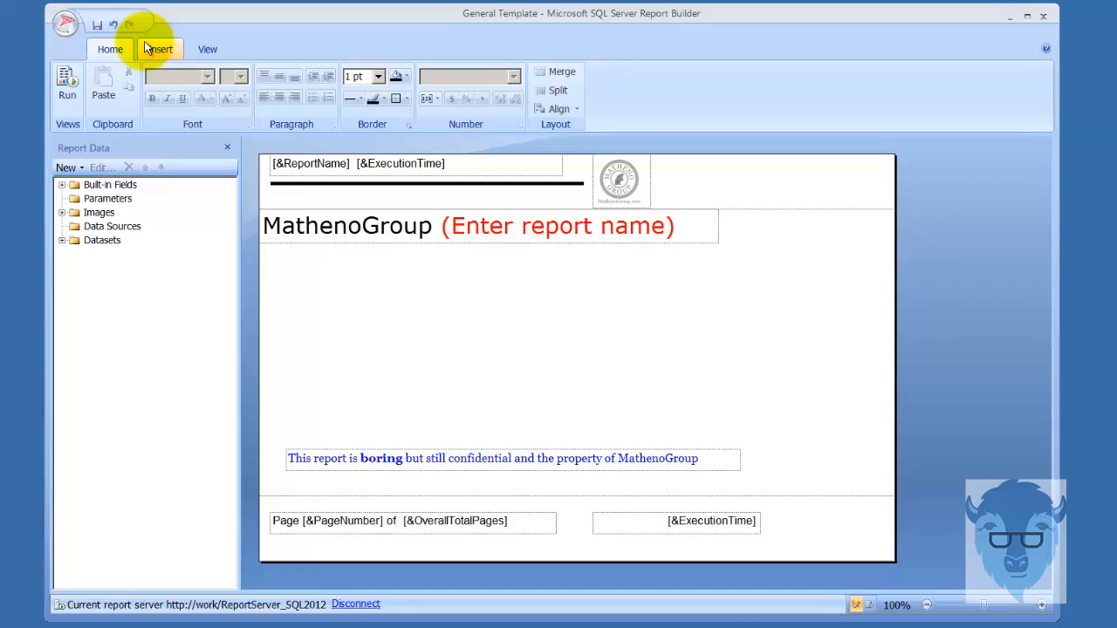
Step: Add a text box under the title containing the text <B>MathenoGroup</B>
{"action": "left_click", "coordinate": [159, 49]}
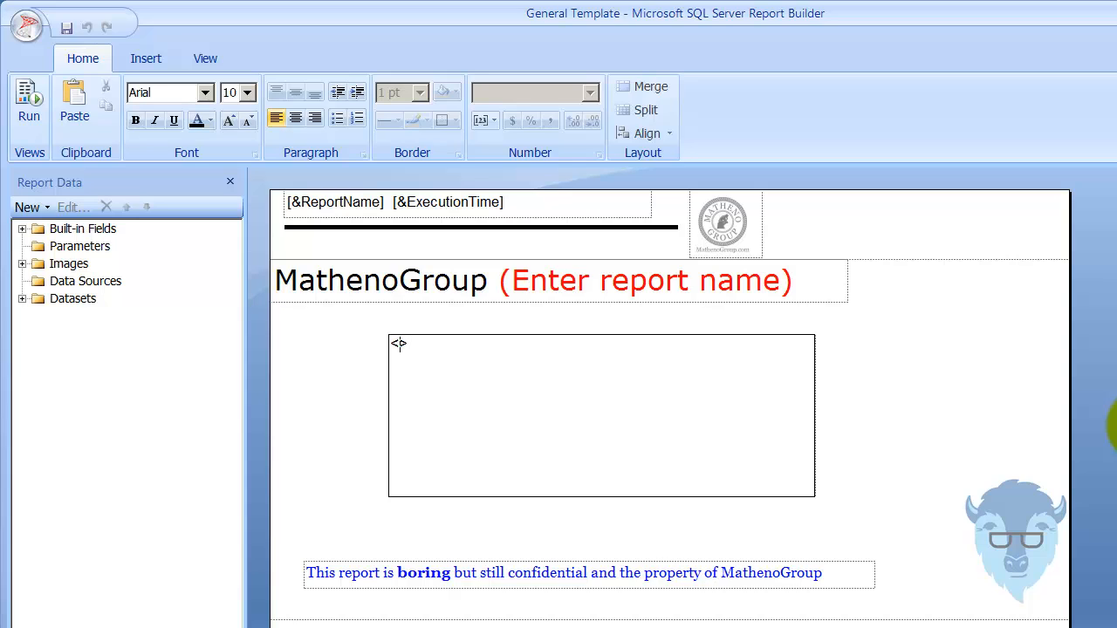
{"action": "type", "text": "B>"}
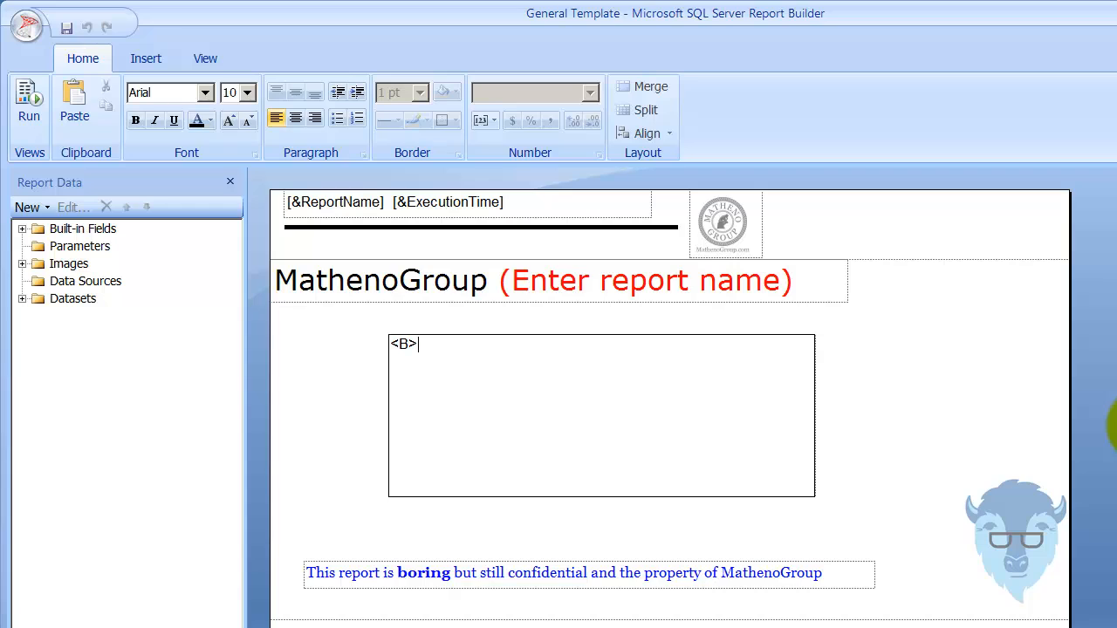
{"action": "type", "text": "Matheno"}
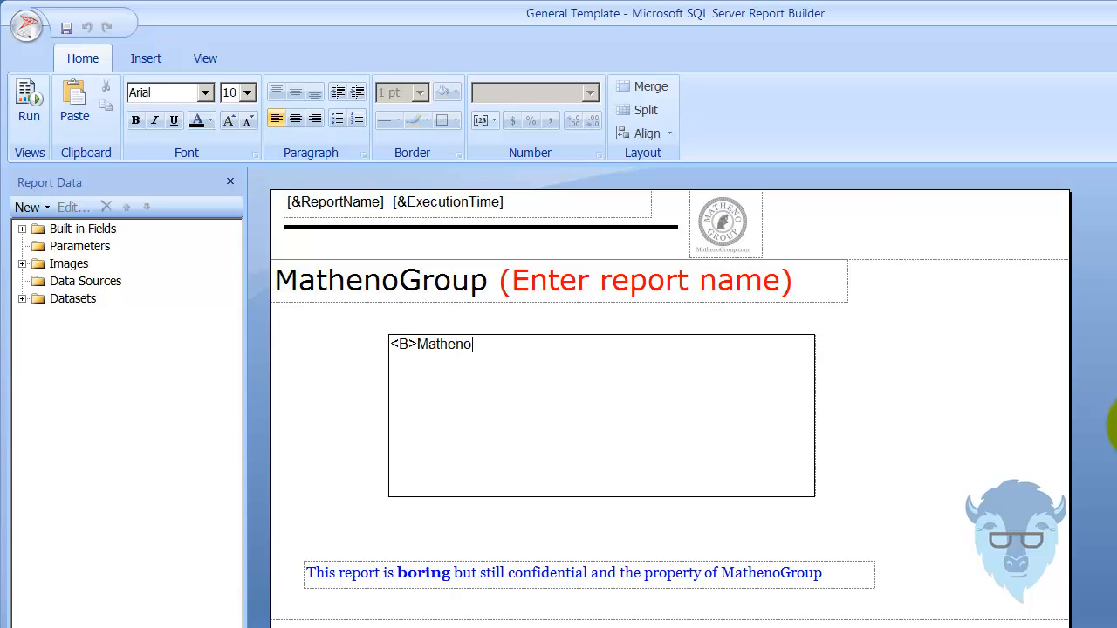
{"action": "type", "text": "Grou"}
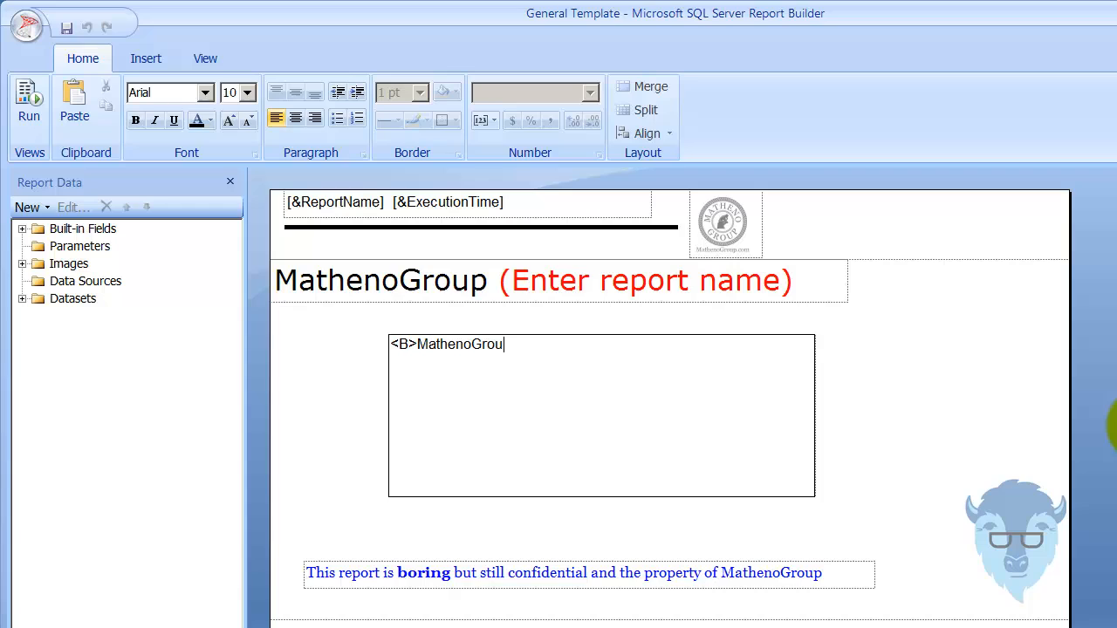
{"action": "type", "text": "p"}
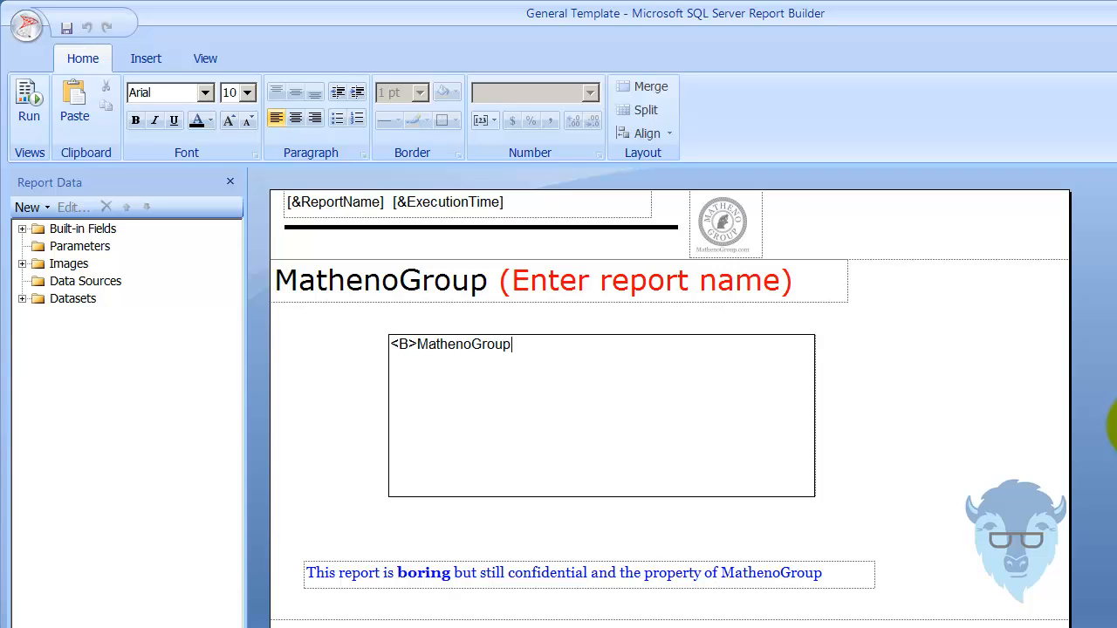
{"action": "type", "text": "</"}
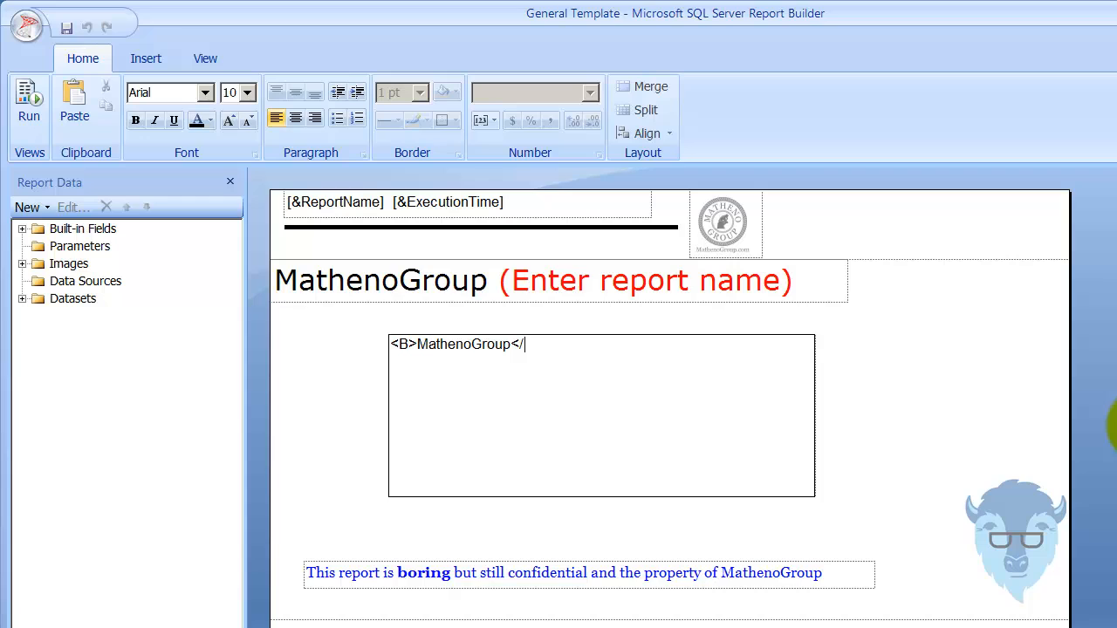
{"action": "type", "text": "B>"}
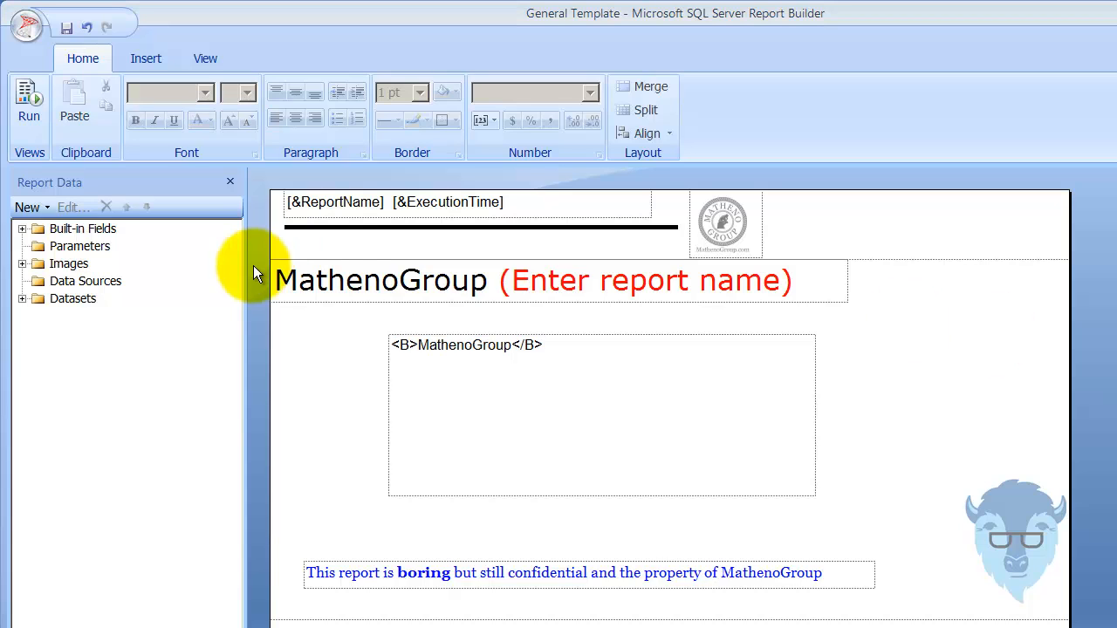
Step: Run the report to see the tags render literally, then return to Design view
{"action": "left_click", "coordinate": [28, 100]}
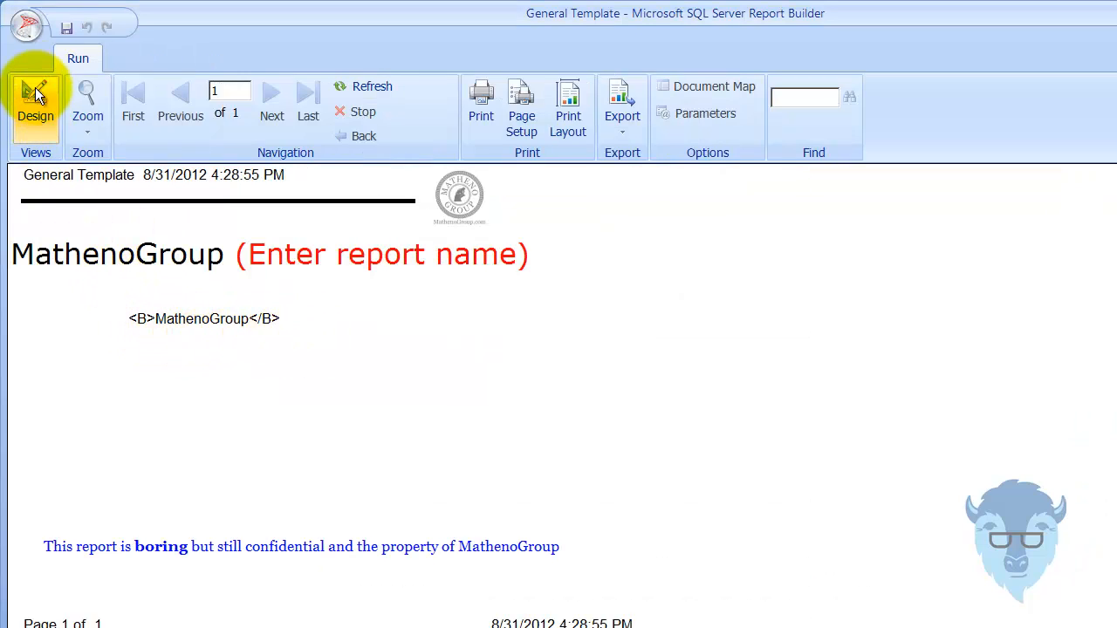
{"action": "left_click", "coordinate": [34, 100]}
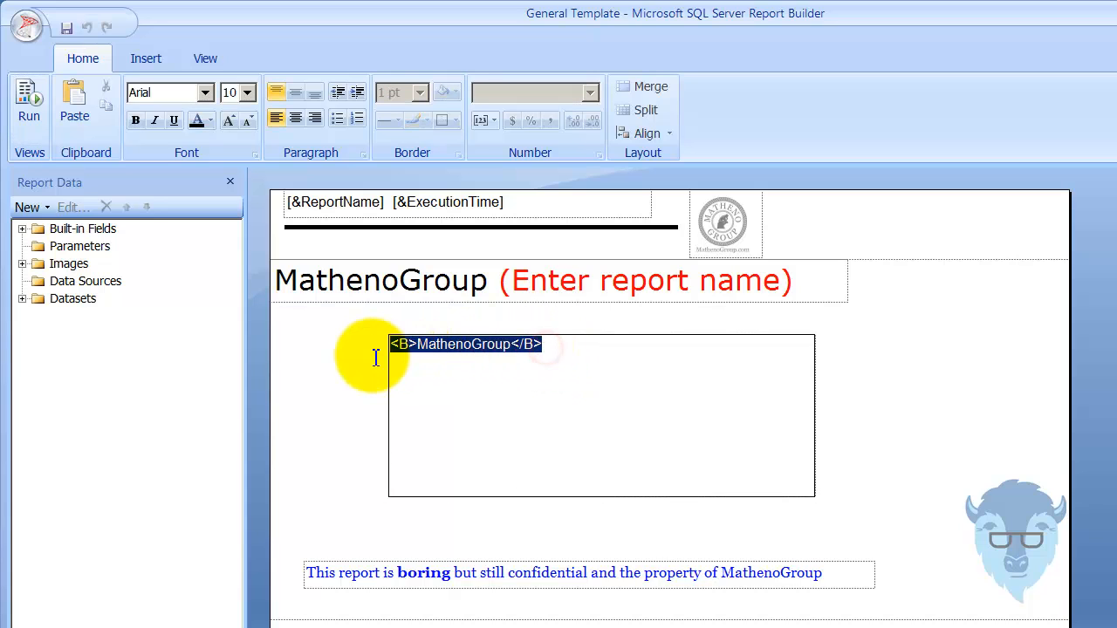
{"action": "mouse_move", "coordinate": [625, 412]}
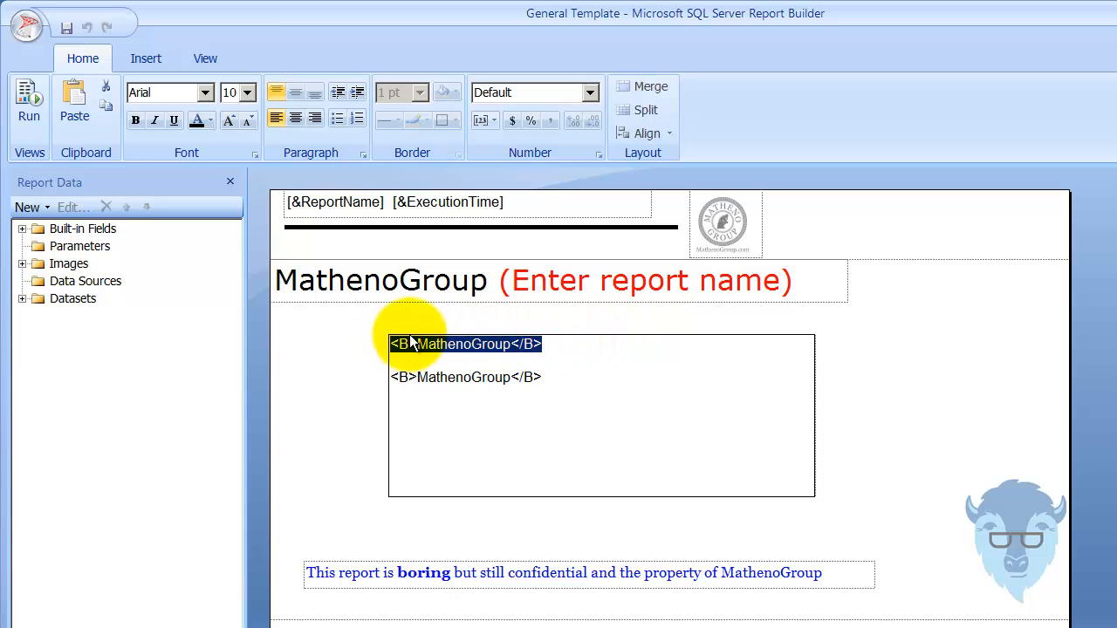
Step: Set the first MathenoGroup line's markup type to HTML - Interpret HTML tags as styles
{"action": "right_click", "coordinate": [440, 344]}
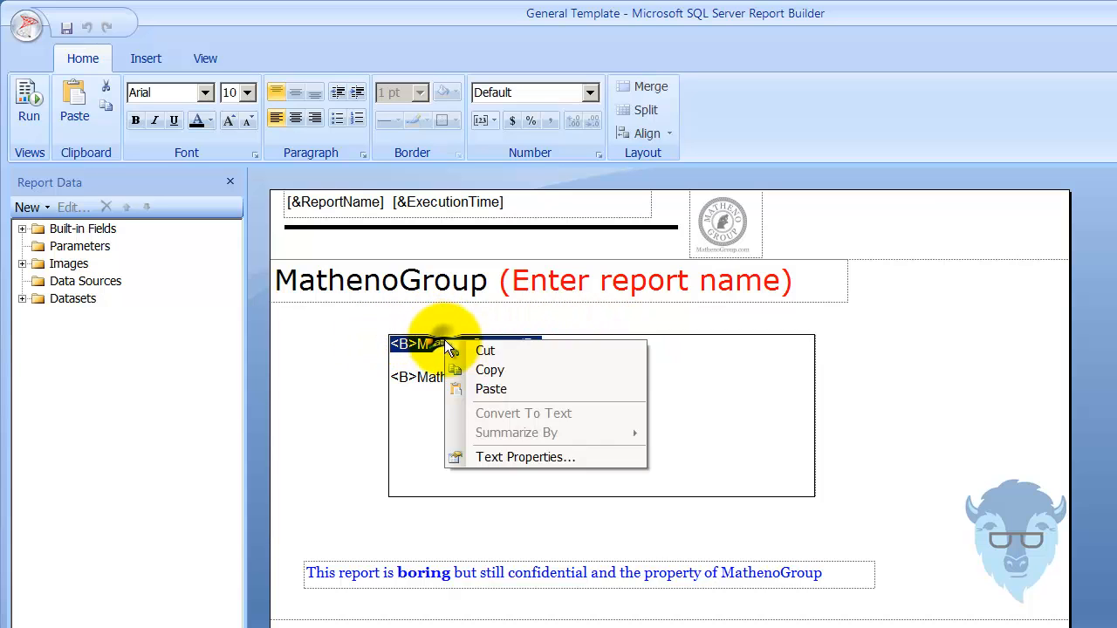
{"action": "left_click", "coordinate": [525, 457]}
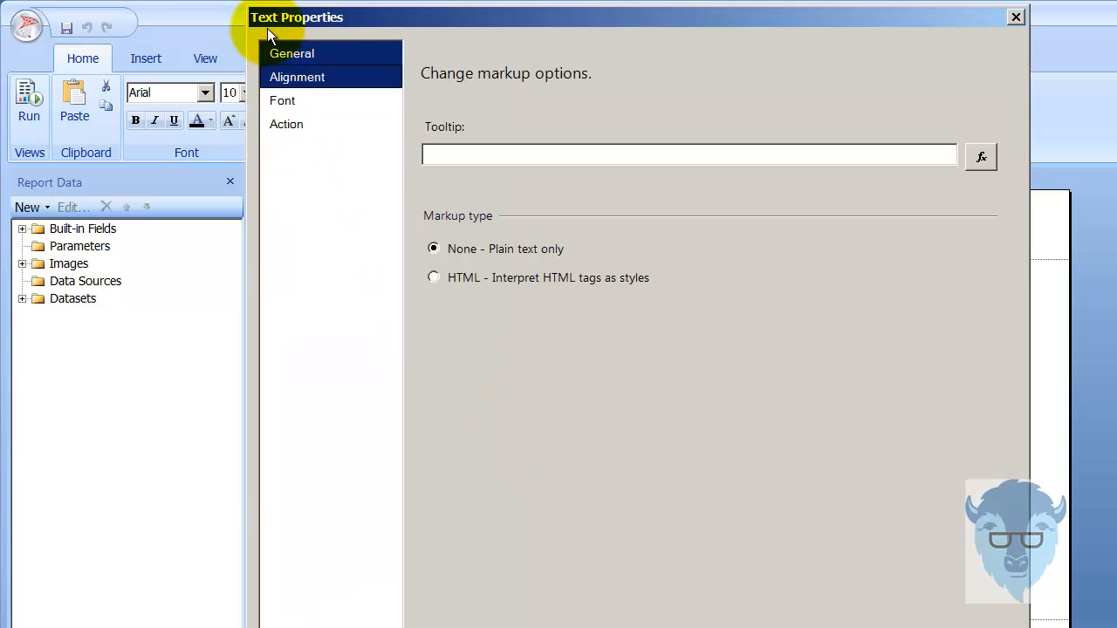
{"action": "left_click", "coordinate": [433, 278]}
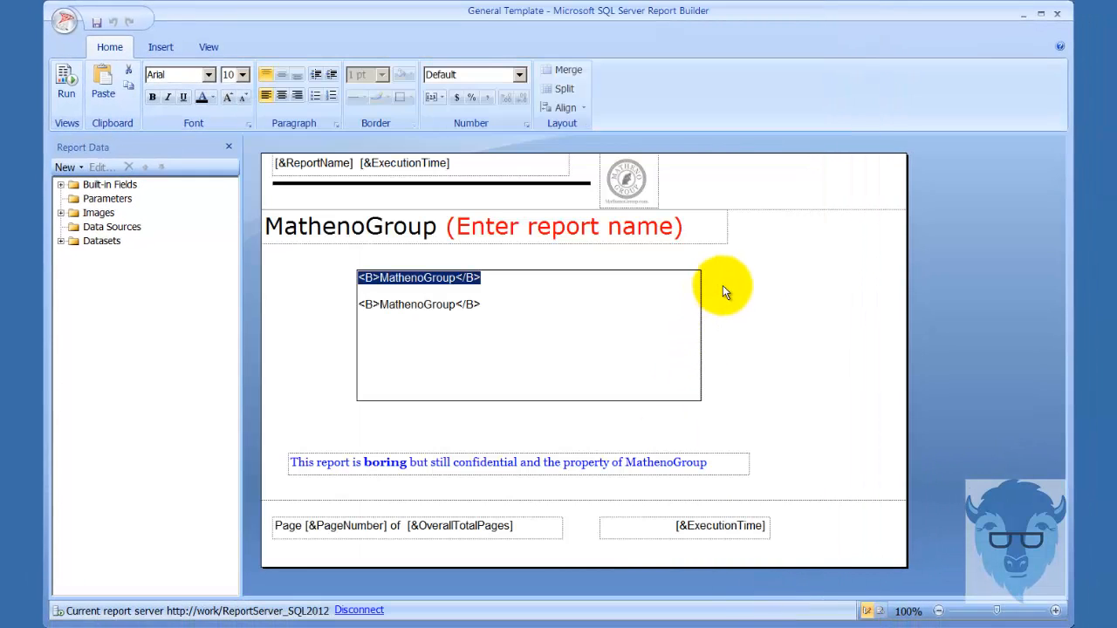
Step: Run the report so the first MathenoGroup renders bold and the second keeps its tags
{"action": "left_click", "coordinate": [67, 84]}
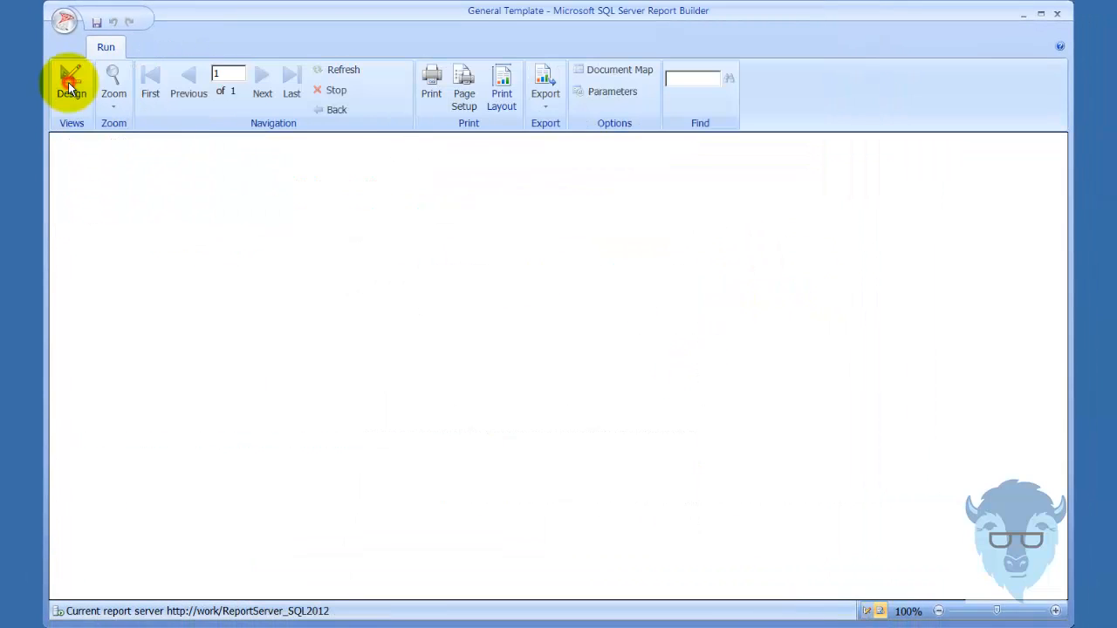
{"action": "left_click", "coordinate": [72, 83]}
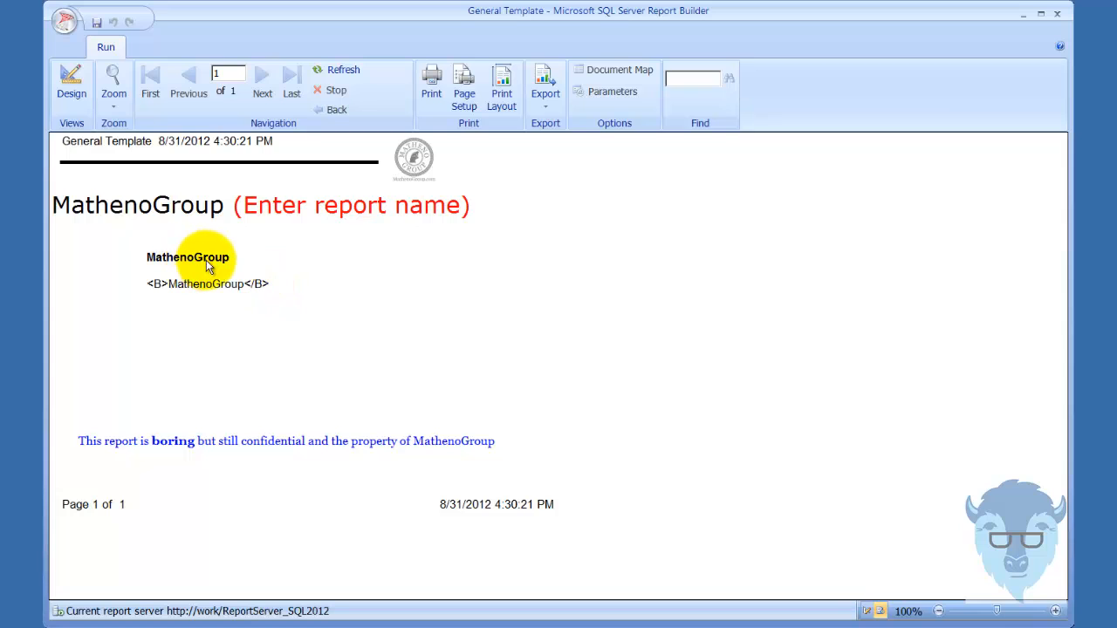
{"action": "mouse_move", "coordinate": [149, 244]}
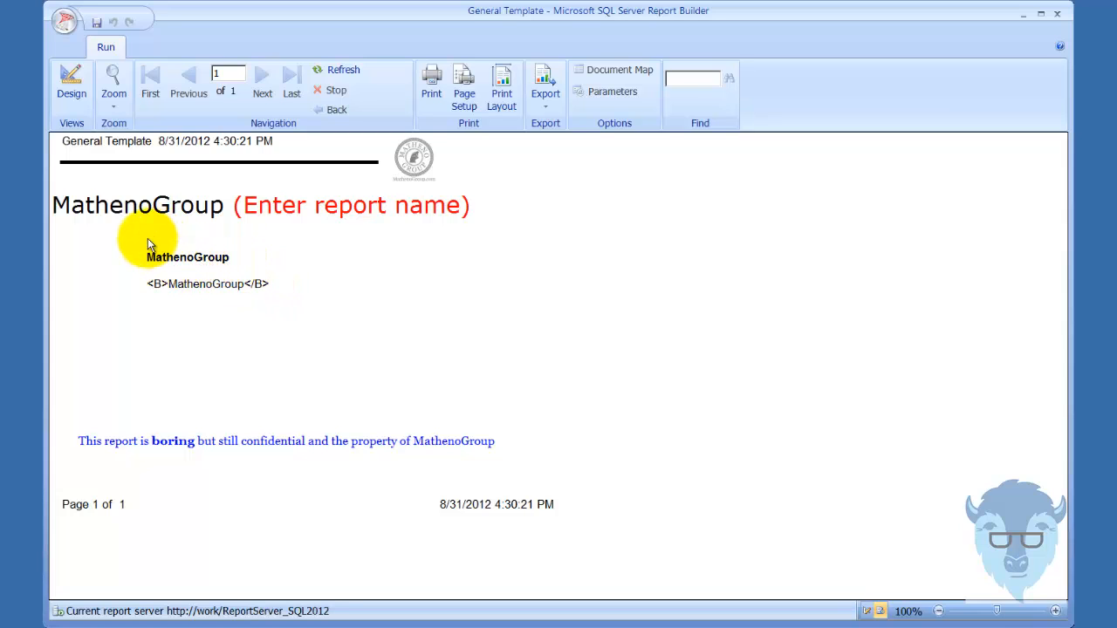
{"action": "mouse_move", "coordinate": [141, 289]}
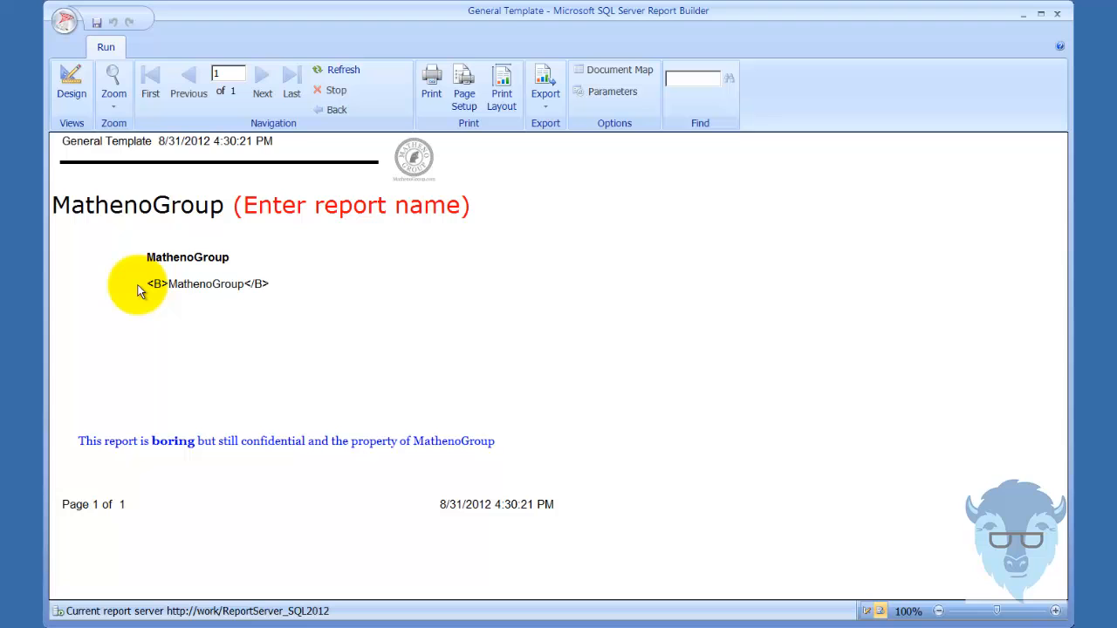
{"action": "mouse_move", "coordinate": [275, 292]}
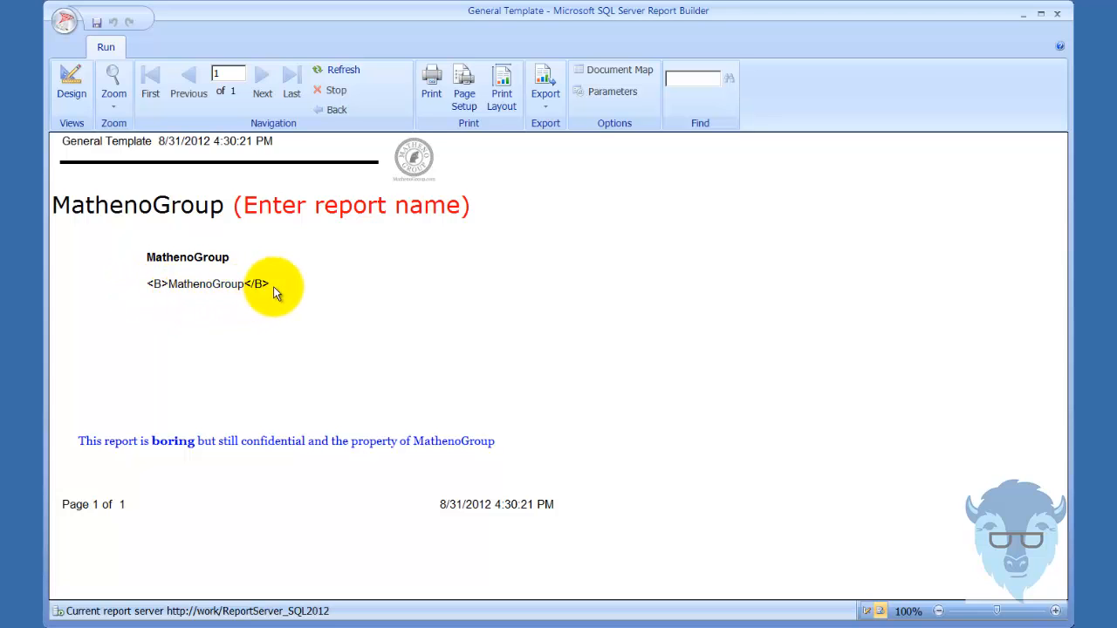